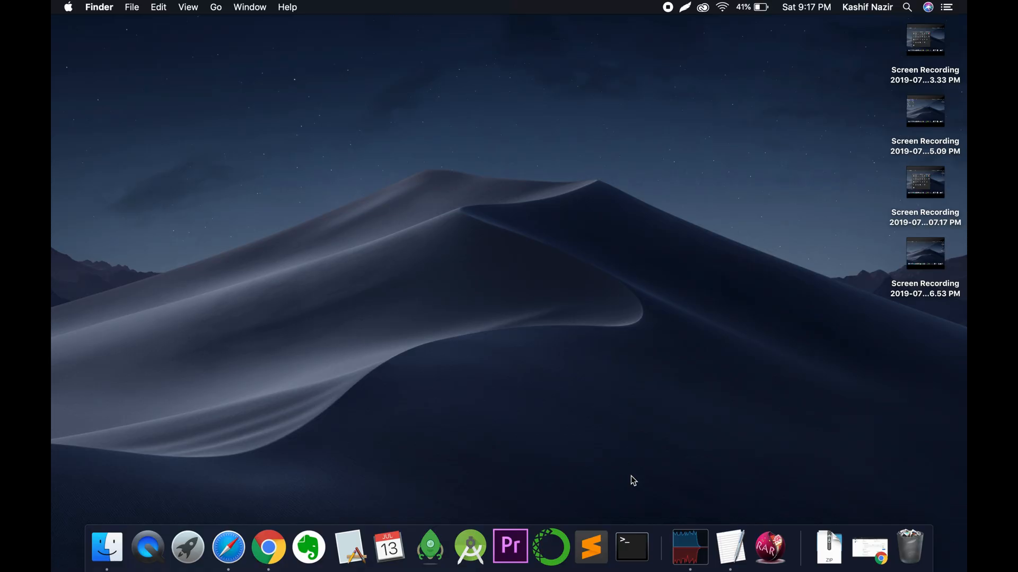
{"action": "mouse_move", "coordinate": [67, 7]}
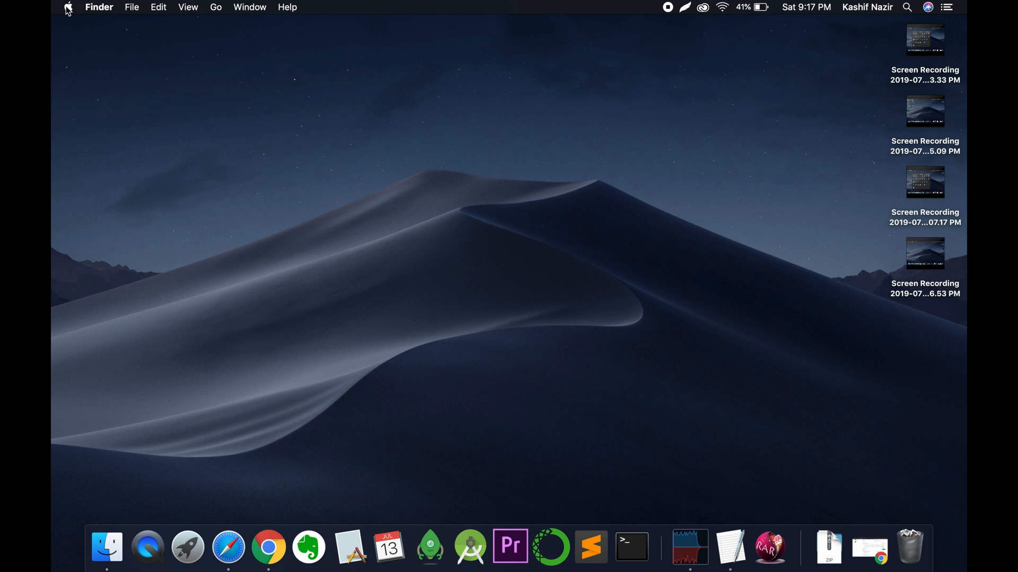
Launch the App Store from the Apple menu
{"action": "left_click", "coordinate": [68, 6]}
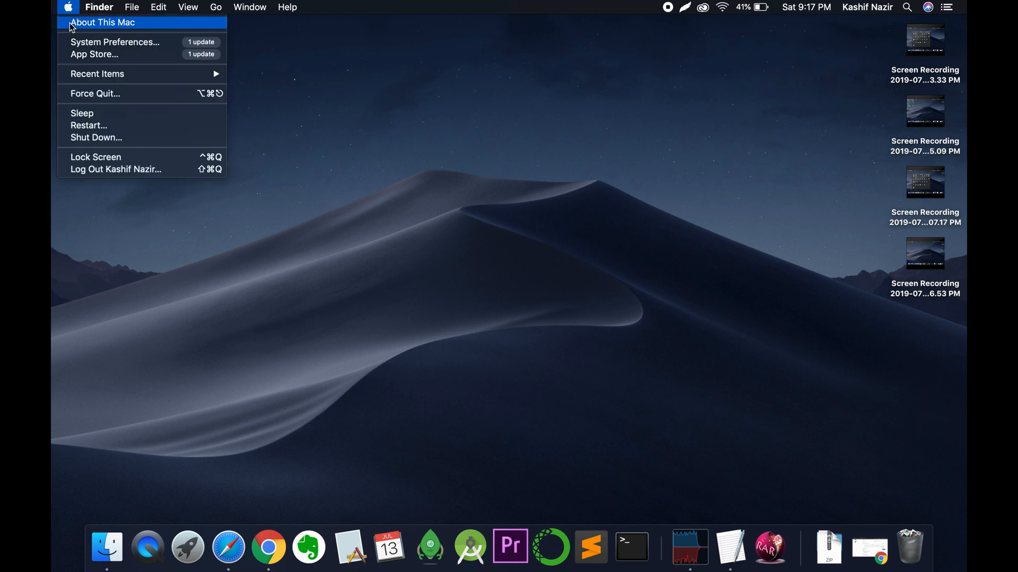
{"action": "left_click", "coordinate": [93, 54]}
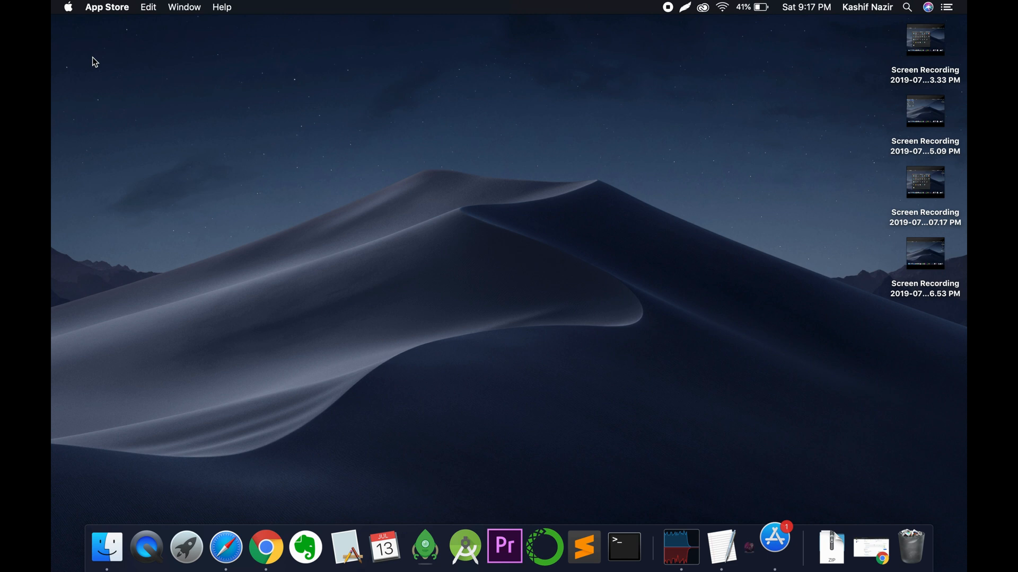
Search the App Store's Discover page for 'rar' to find RAR Extractor Lite
{"action": "left_click", "coordinate": [773, 547]}
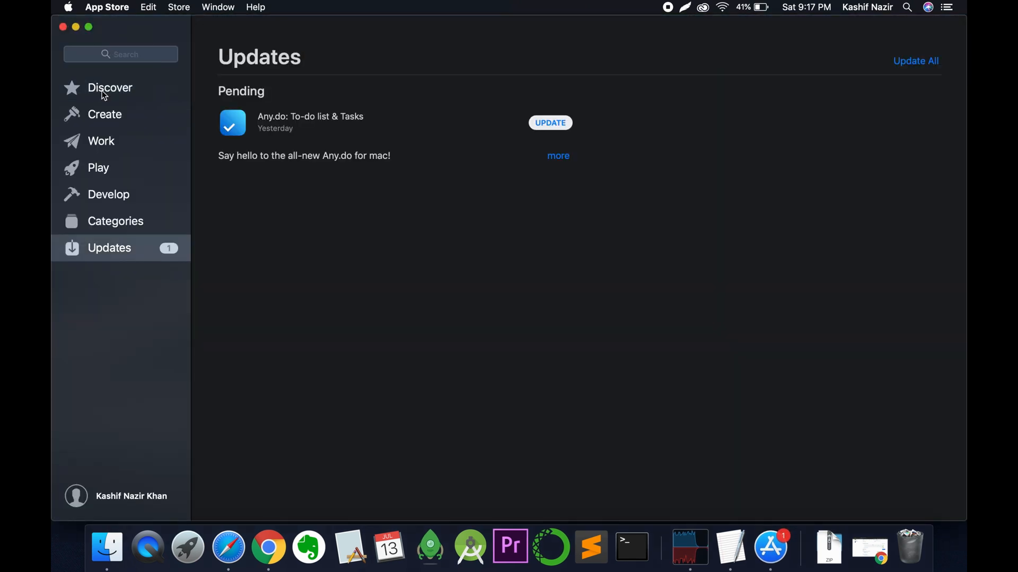
{"action": "left_click", "coordinate": [109, 88]}
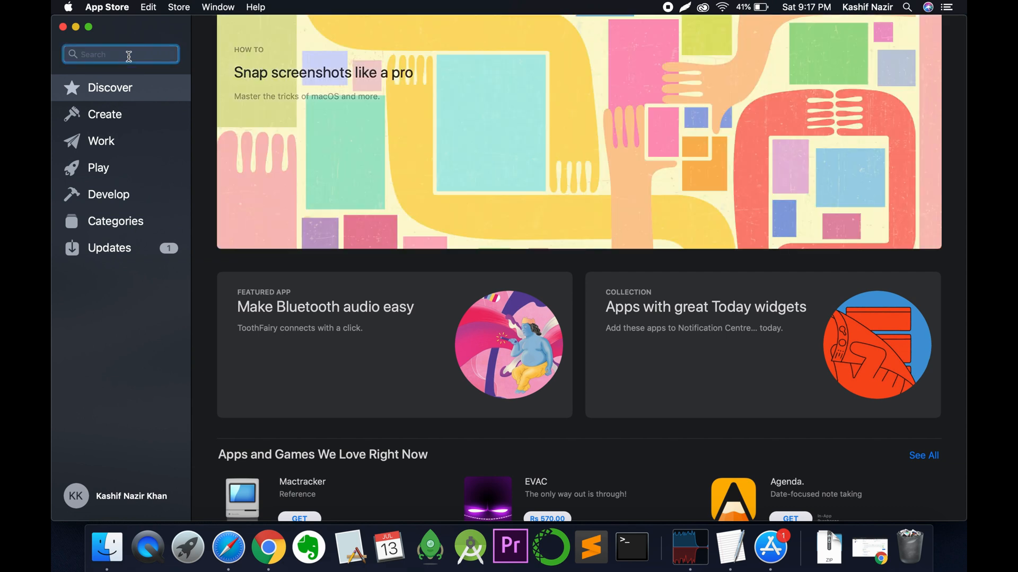
{"action": "left_click", "coordinate": [120, 54]}
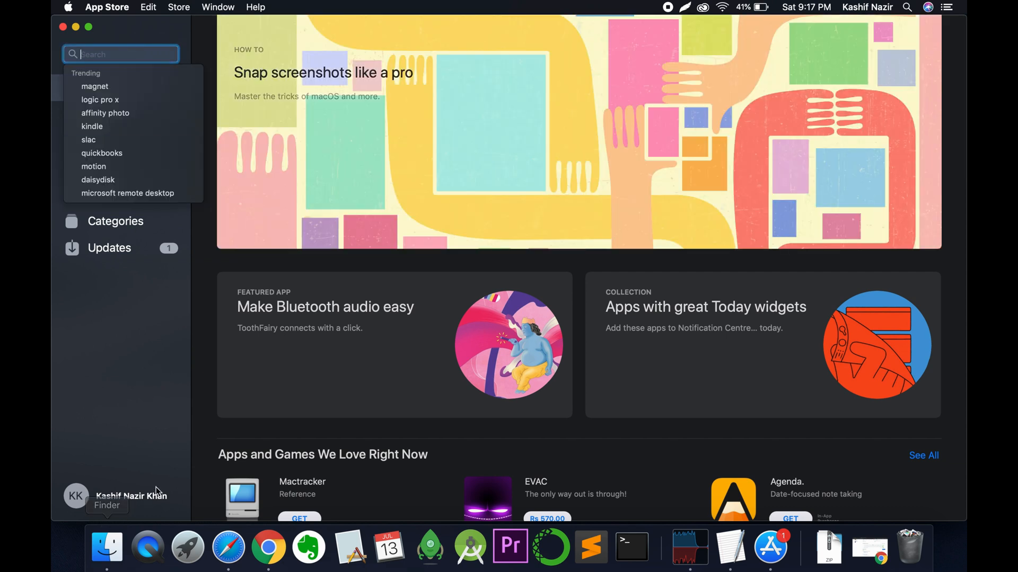
{"action": "mouse_move", "coordinate": [127, 99]}
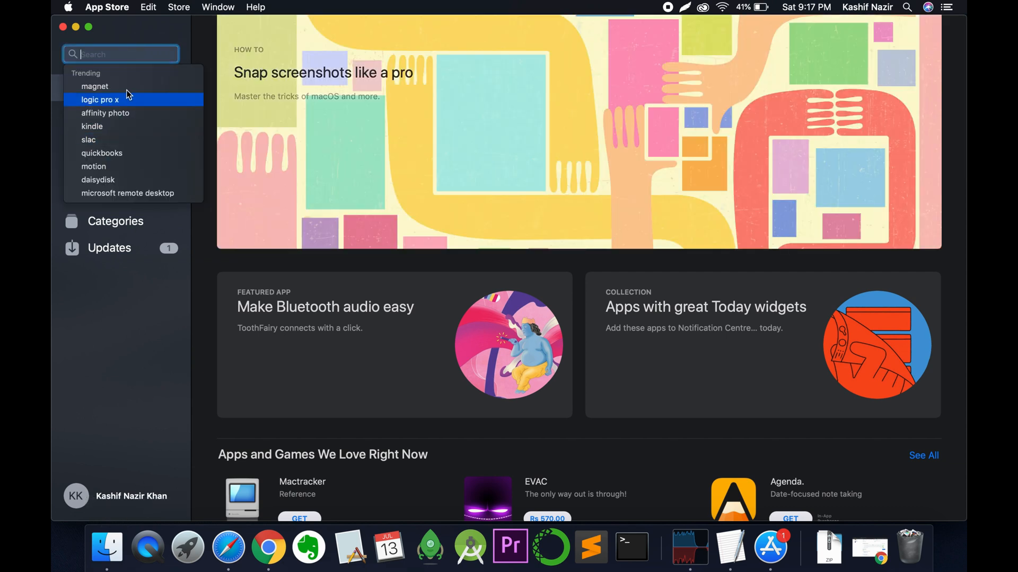
{"action": "mouse_move", "coordinate": [119, 54]}
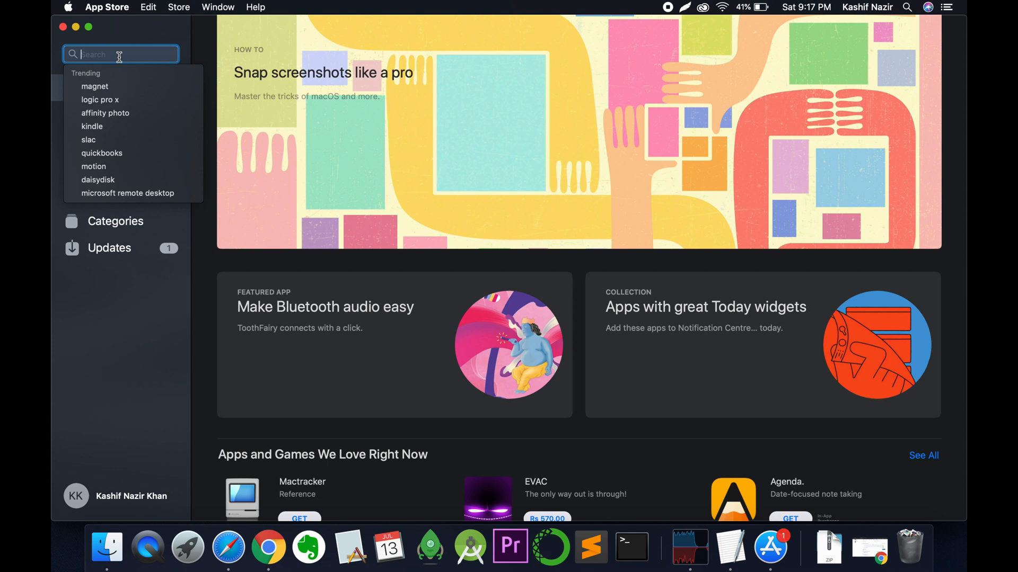
{"action": "type", "text": "rar"}
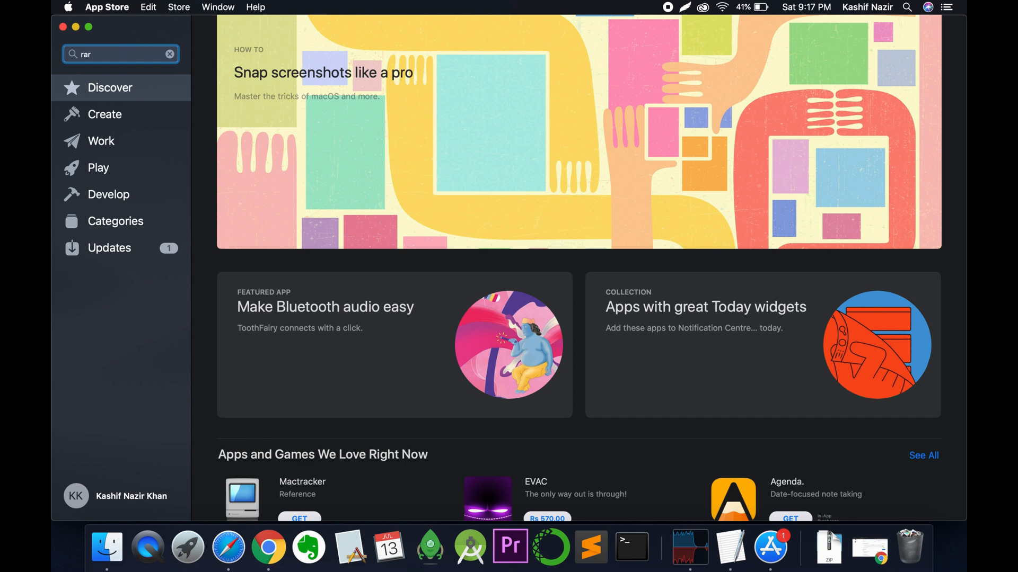
{"action": "key", "text": "Return"}
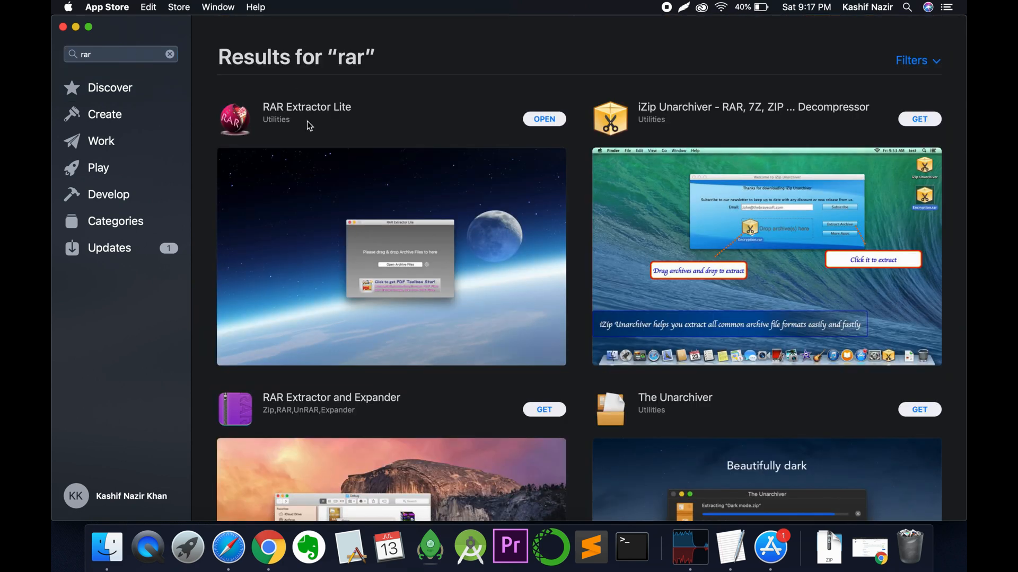
{"action": "scroll", "scroll_direction": "down", "scroll_amount": 3}
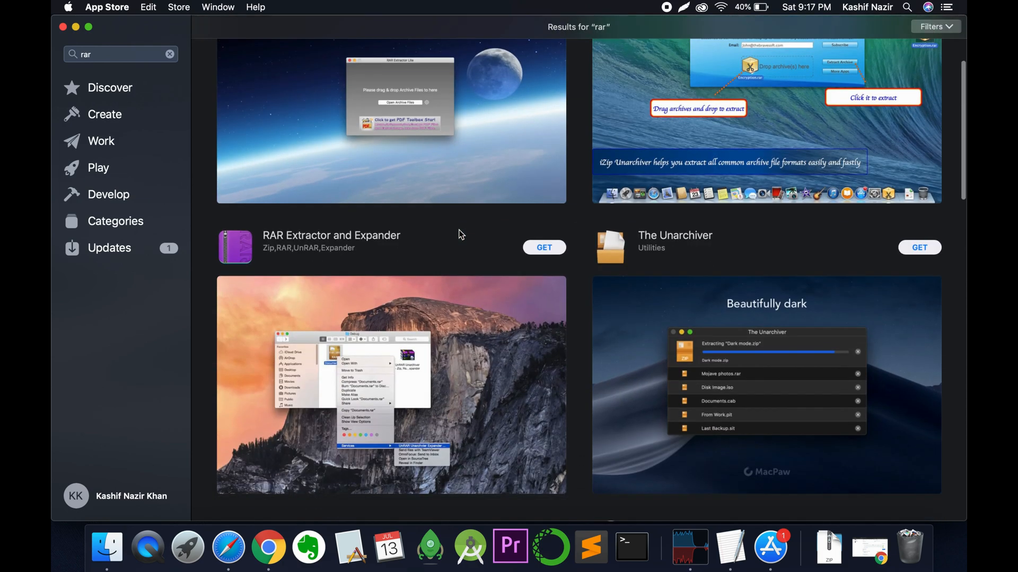
{"action": "scroll", "scroll_direction": "down", "scroll_amount": 3}
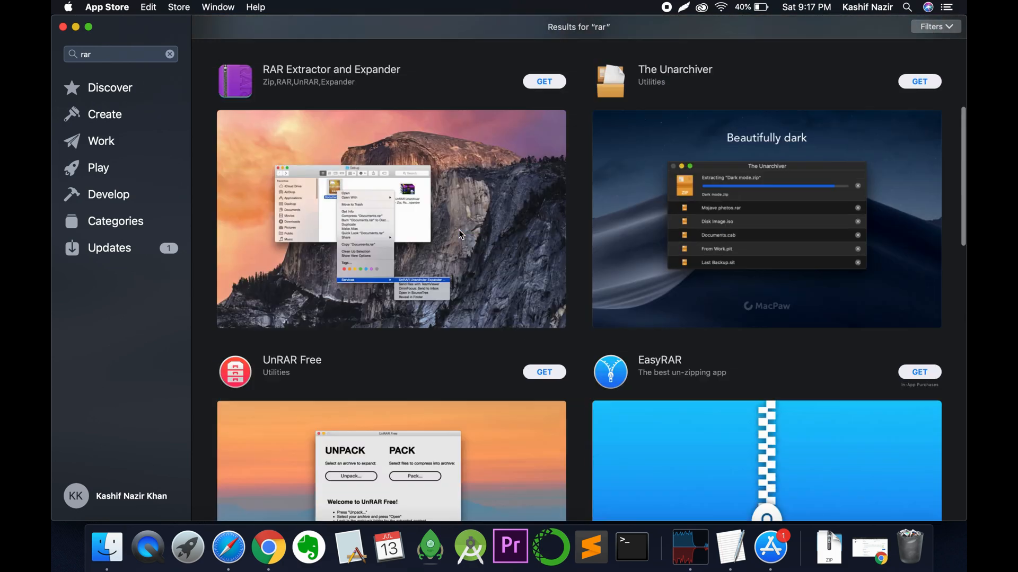
{"action": "scroll", "scroll_direction": "up", "scroll_amount": 3}
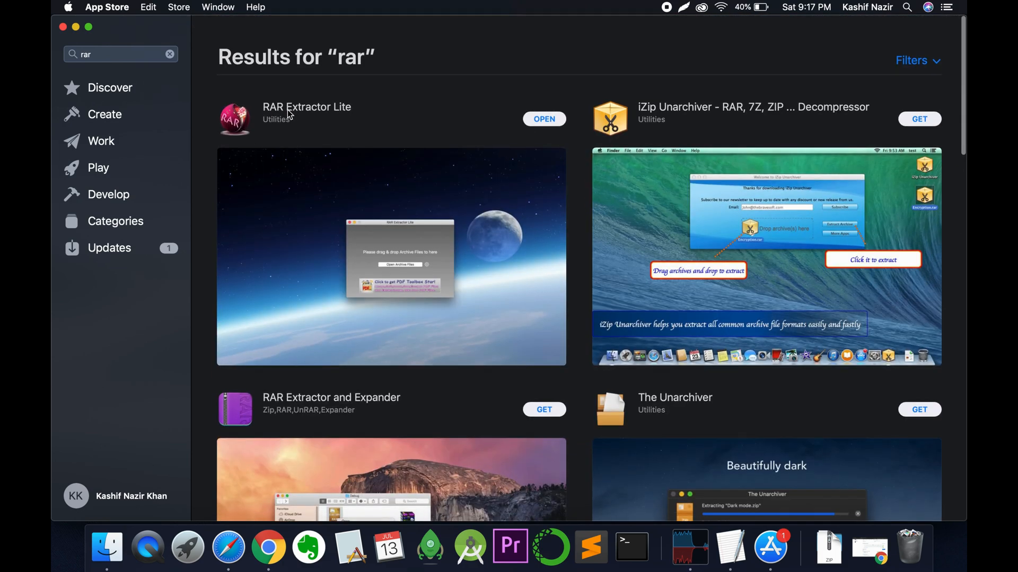
{"action": "mouse_move", "coordinate": [330, 116]}
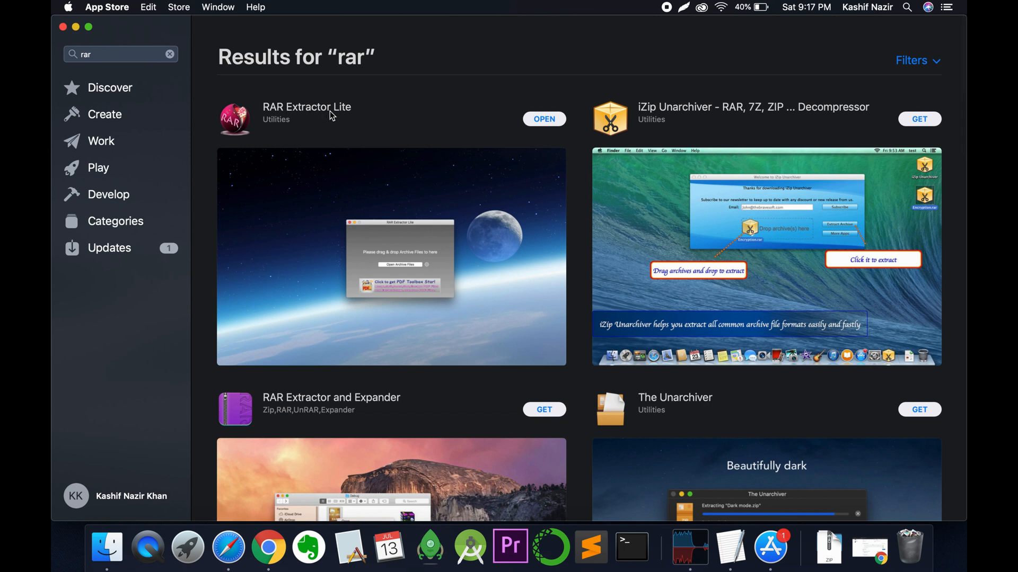
{"action": "mouse_move", "coordinate": [507, 127]}
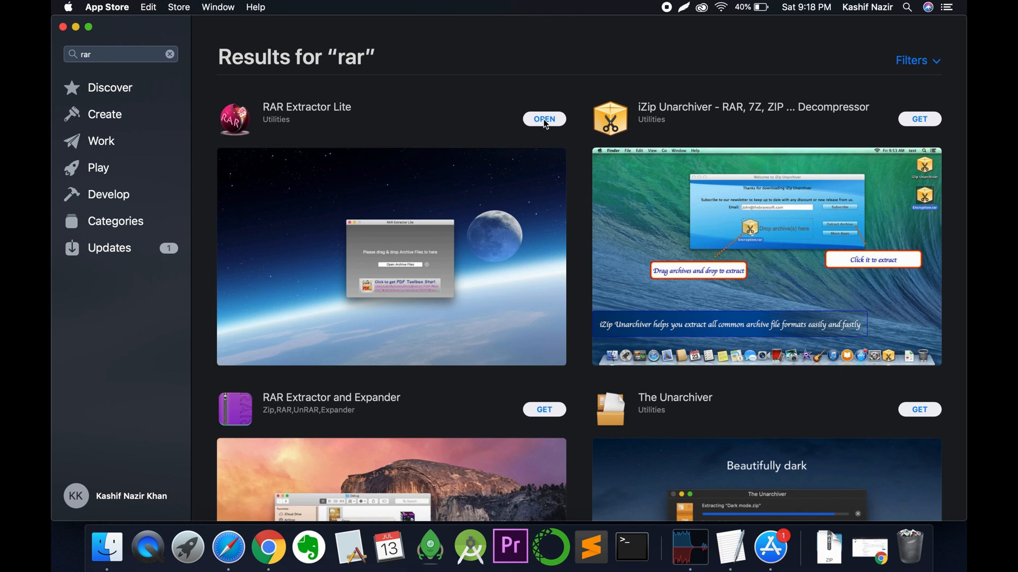
{"action": "mouse_move", "coordinate": [553, 124]}
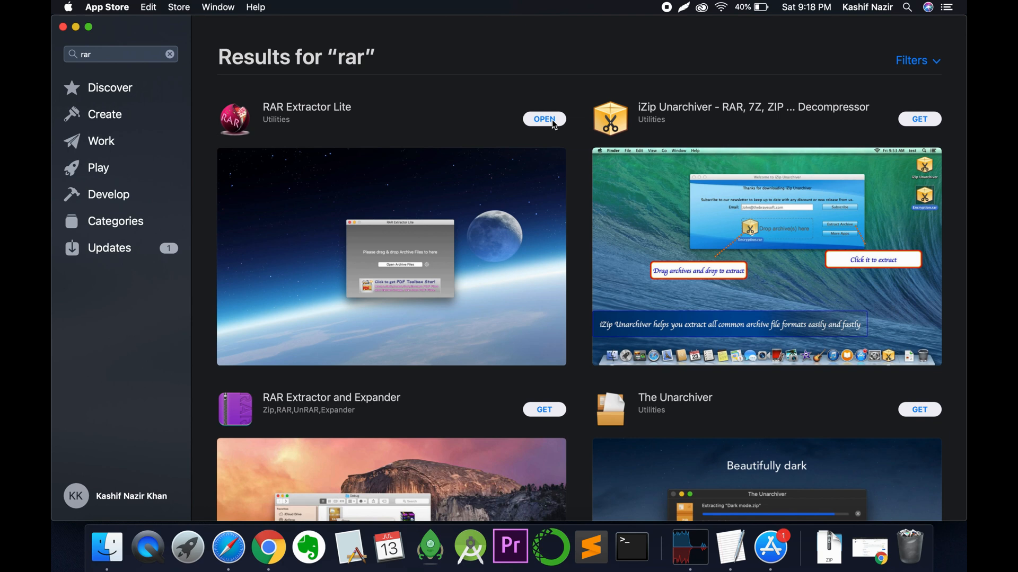
{"action": "mouse_move", "coordinate": [253, 108]}
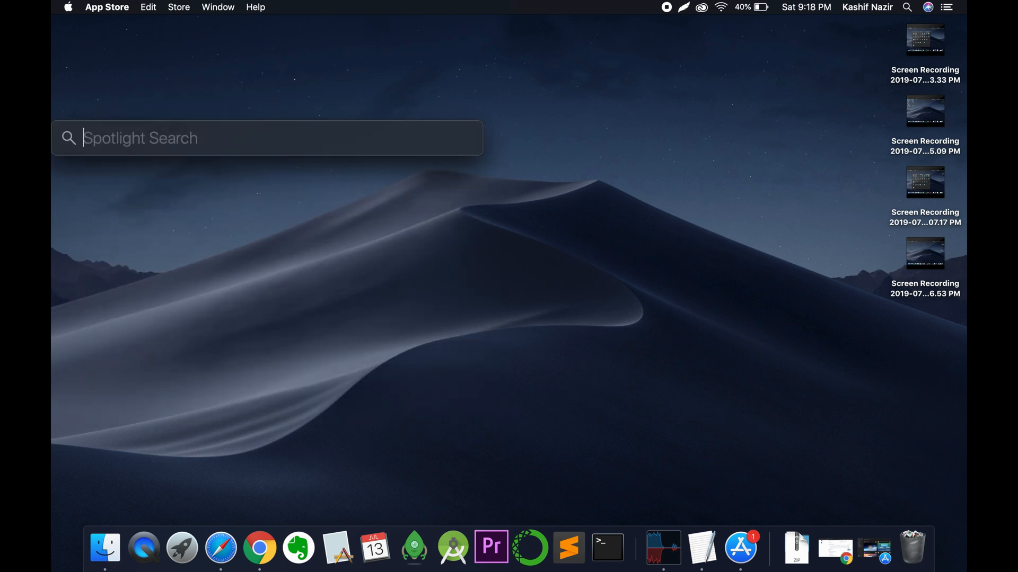
Launch RAR Extractor Lite via Spotlight by typing 'ra'
{"action": "type", "text": "ra"}
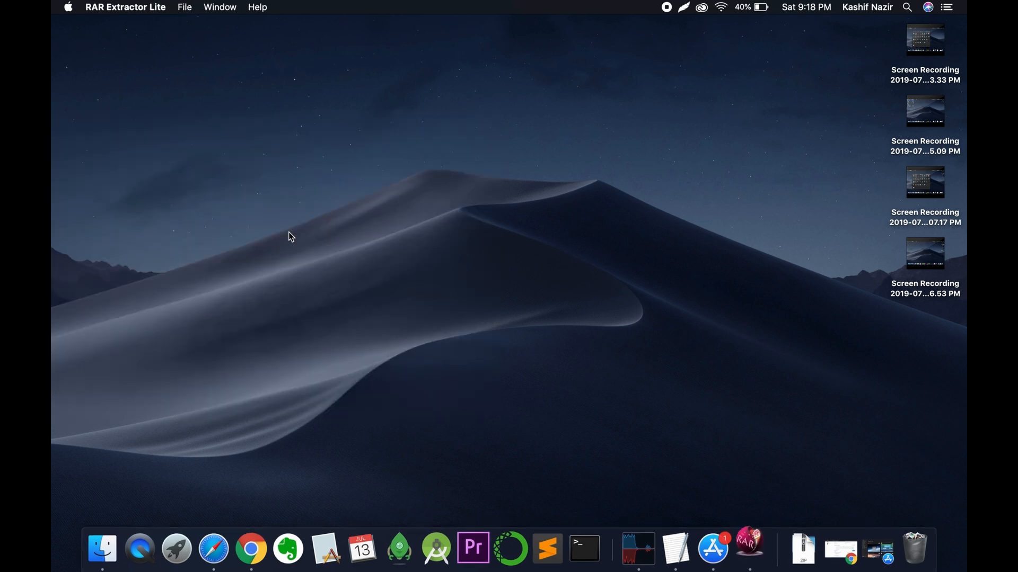
Bring up RAR Extractor Lite beside a Finder window showing Downloads
{"action": "left_click", "coordinate": [748, 548]}
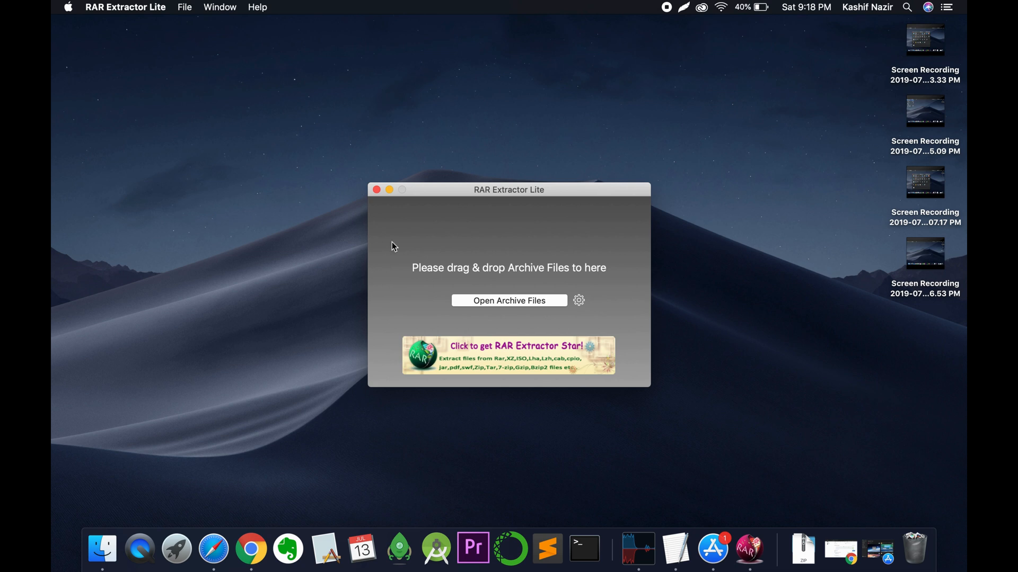
{"action": "left_click", "coordinate": [102, 549]}
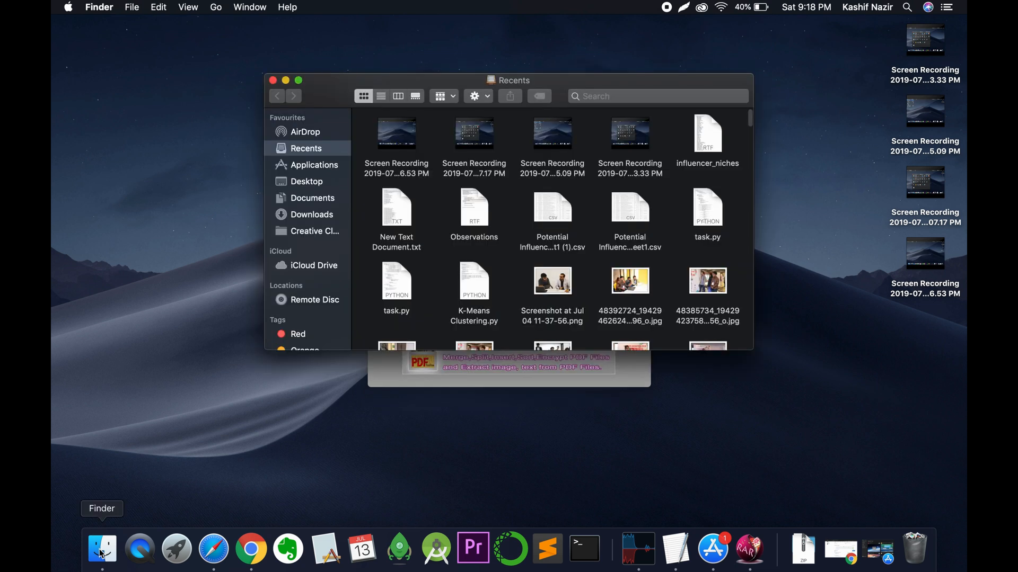
{"action": "left_click", "coordinate": [311, 215]}
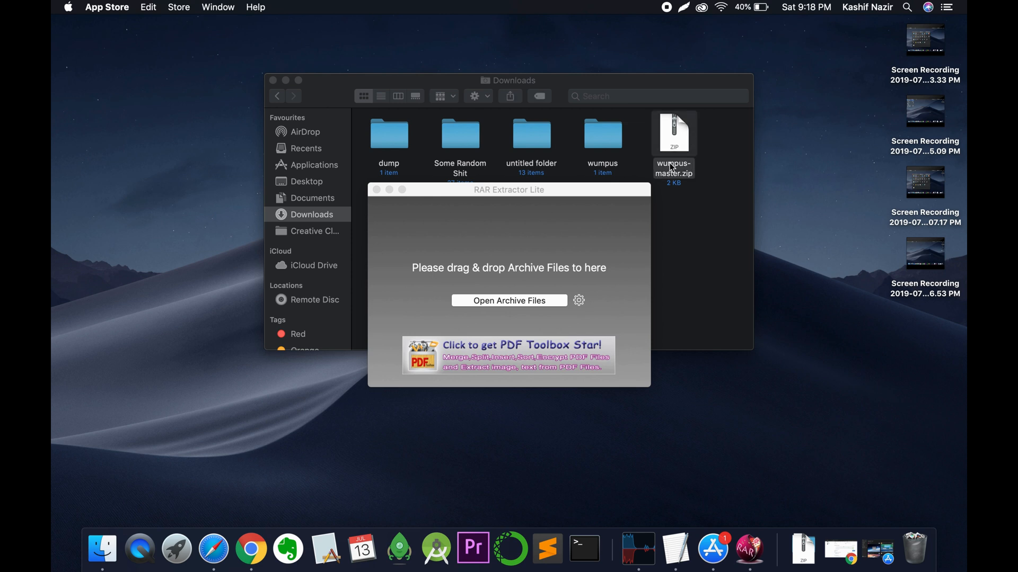
Extract wumpus-master.zip and open the resulting wumpus-master folder
{"action": "left_click", "coordinate": [376, 190]}
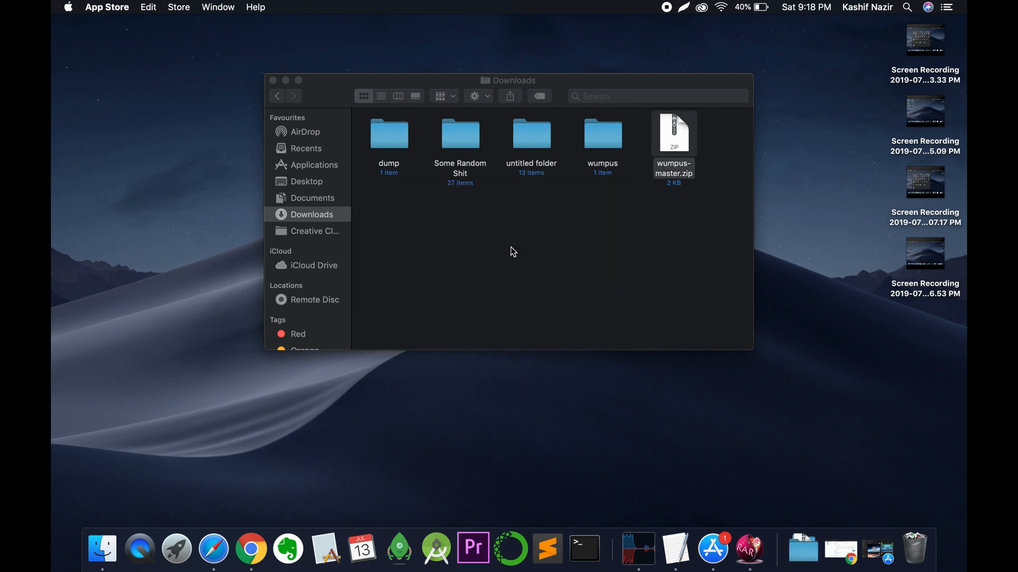
{"action": "double_click", "coordinate": [673, 133]}
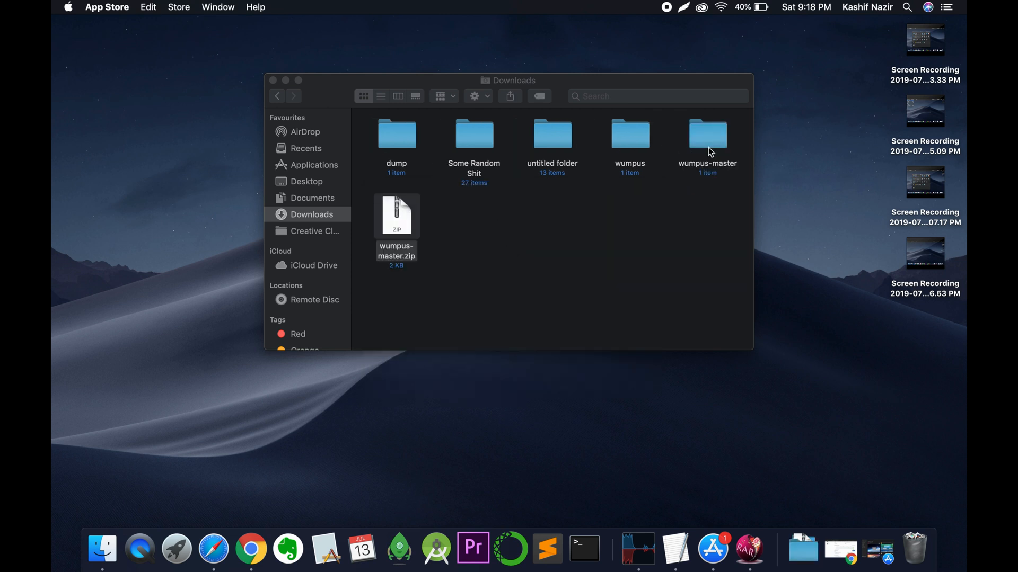
{"action": "double_click", "coordinate": [707, 133]}
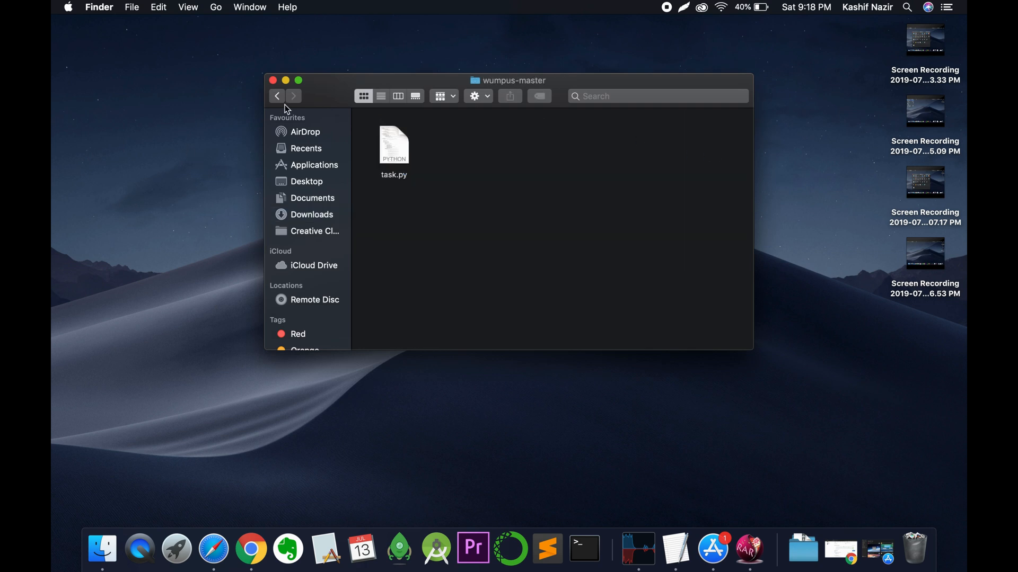
{"action": "mouse_move", "coordinate": [277, 96]}
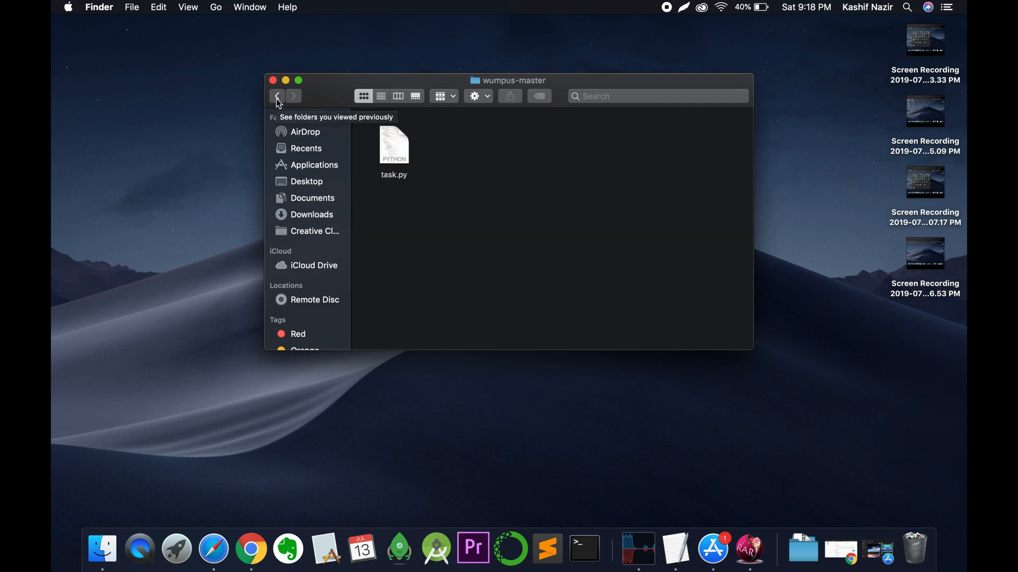